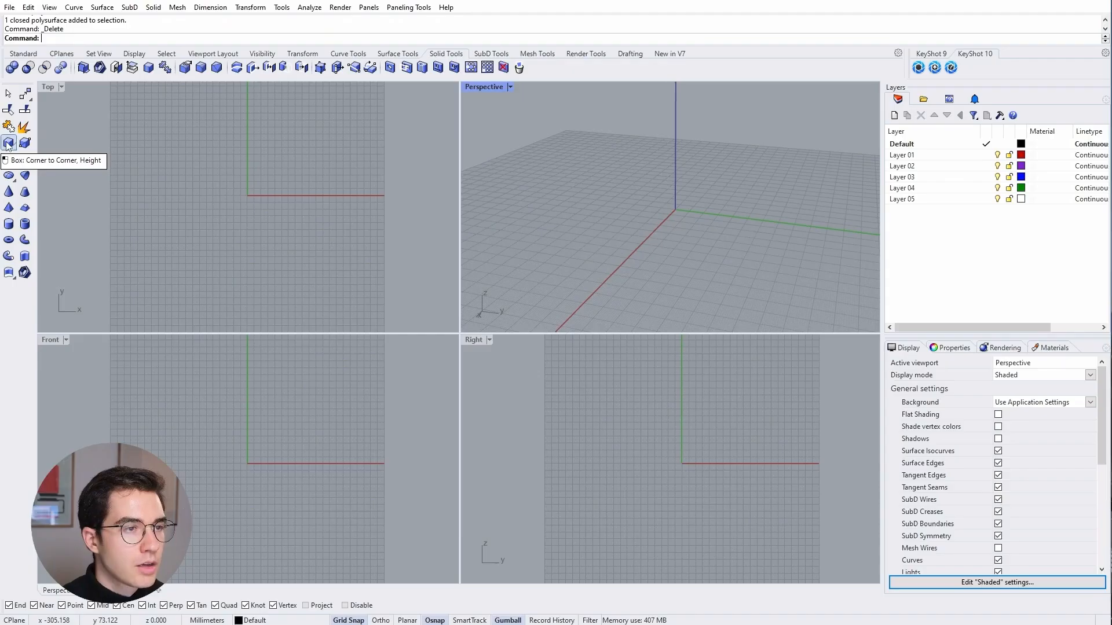
# - Create a flat box from the origin with a height of 70
pyautogui.click(8, 143)
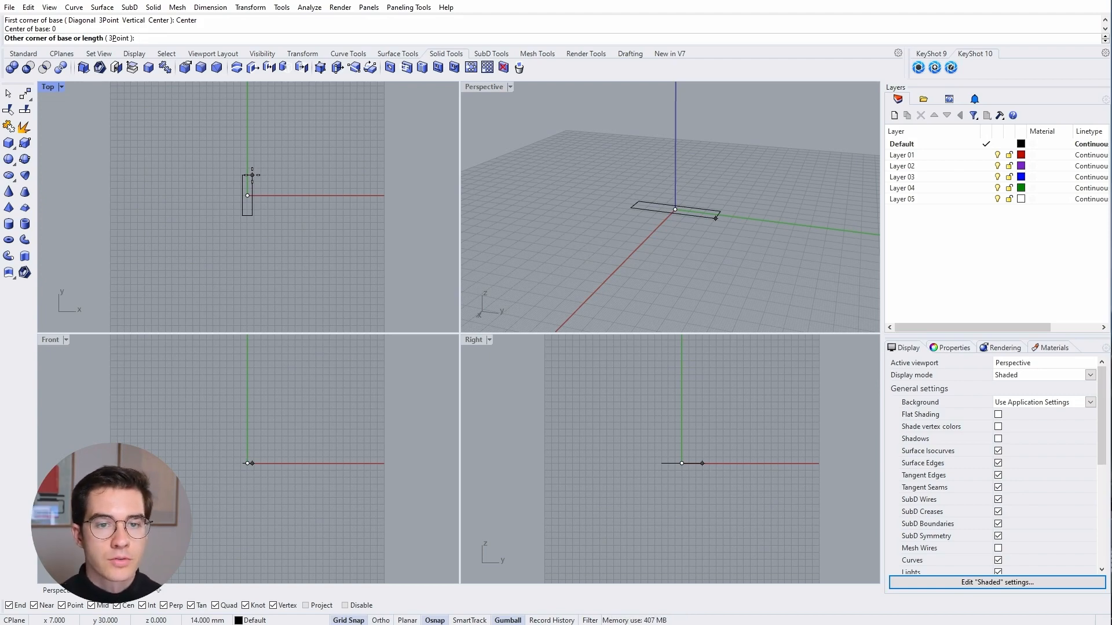
pyautogui.moveTo(252, 175); pyautogui.dragTo(284, 144)
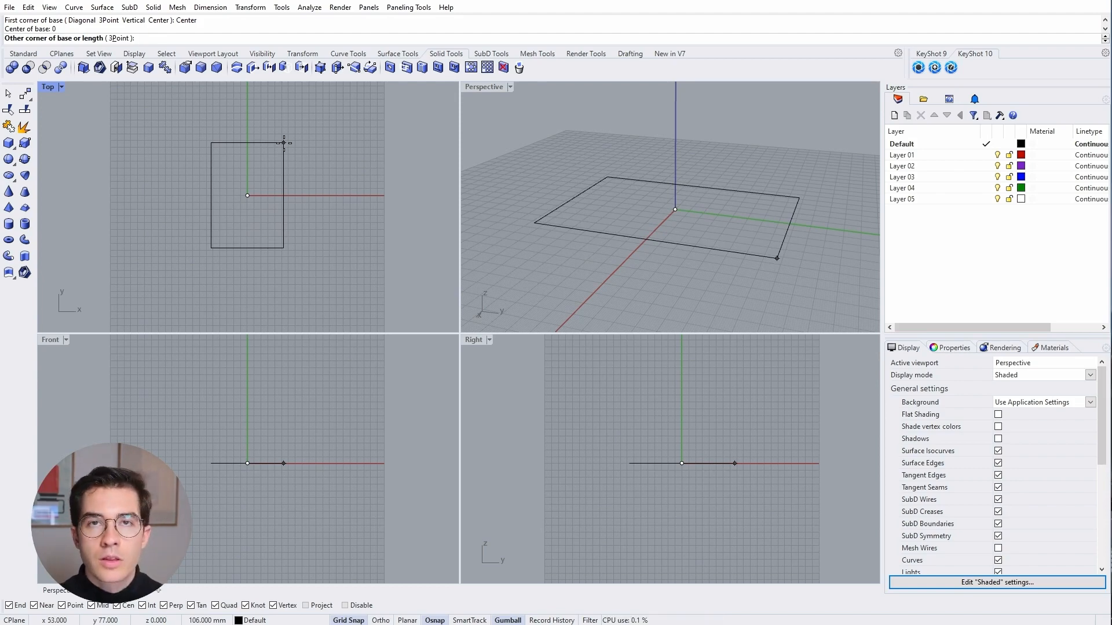
pyautogui.write('70')
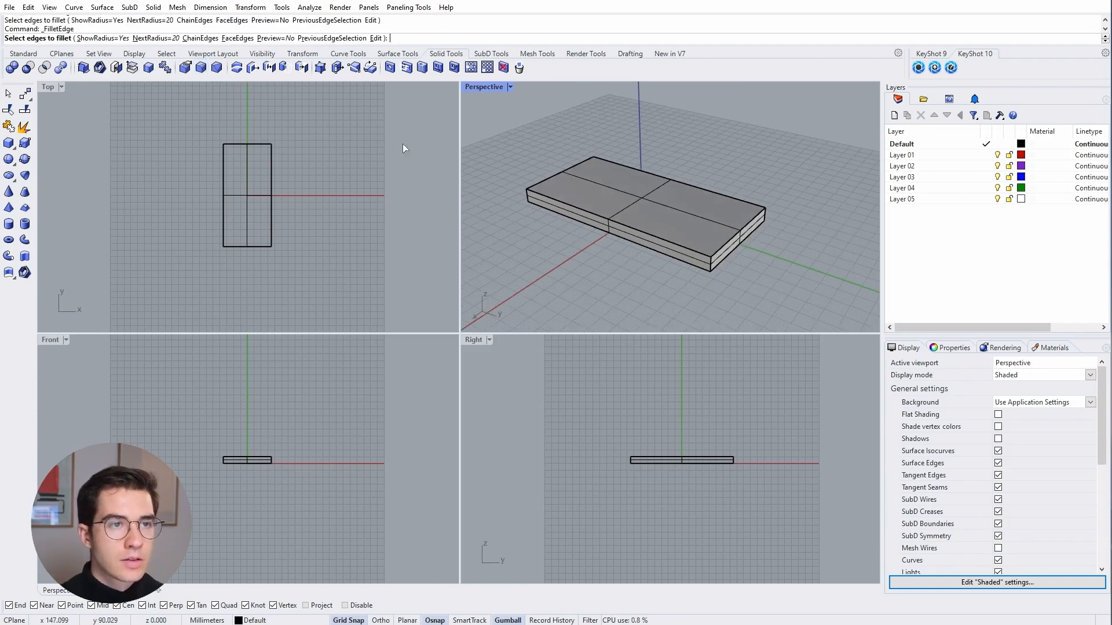
pyautogui.moveTo(468, 149)
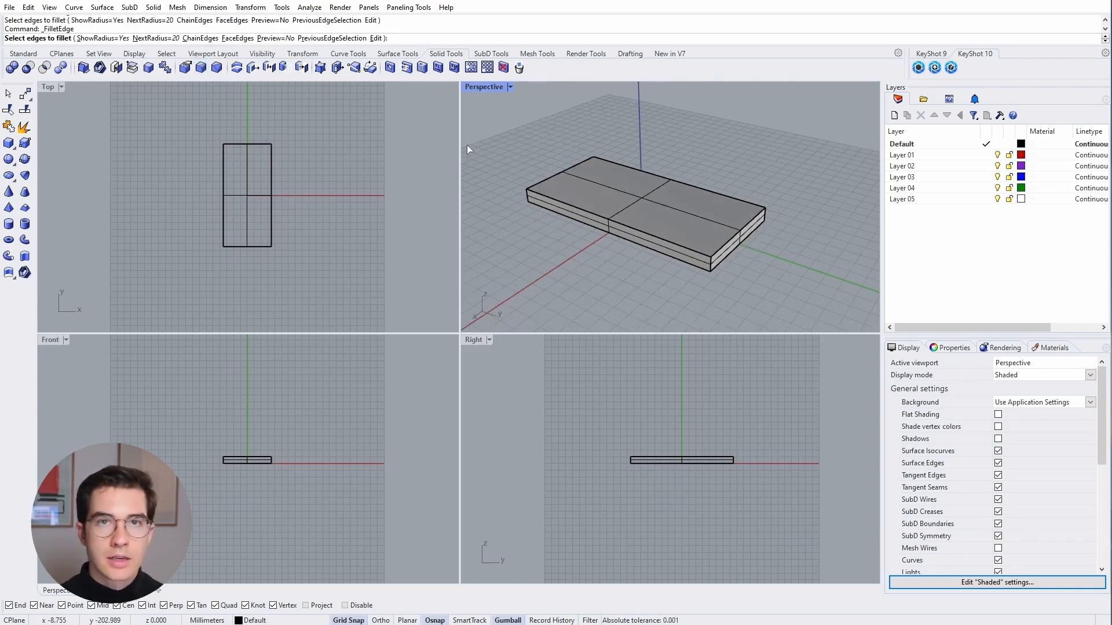
# - Fillet the box's four vertical edges with a 10 mm radius
pyautogui.write('10')
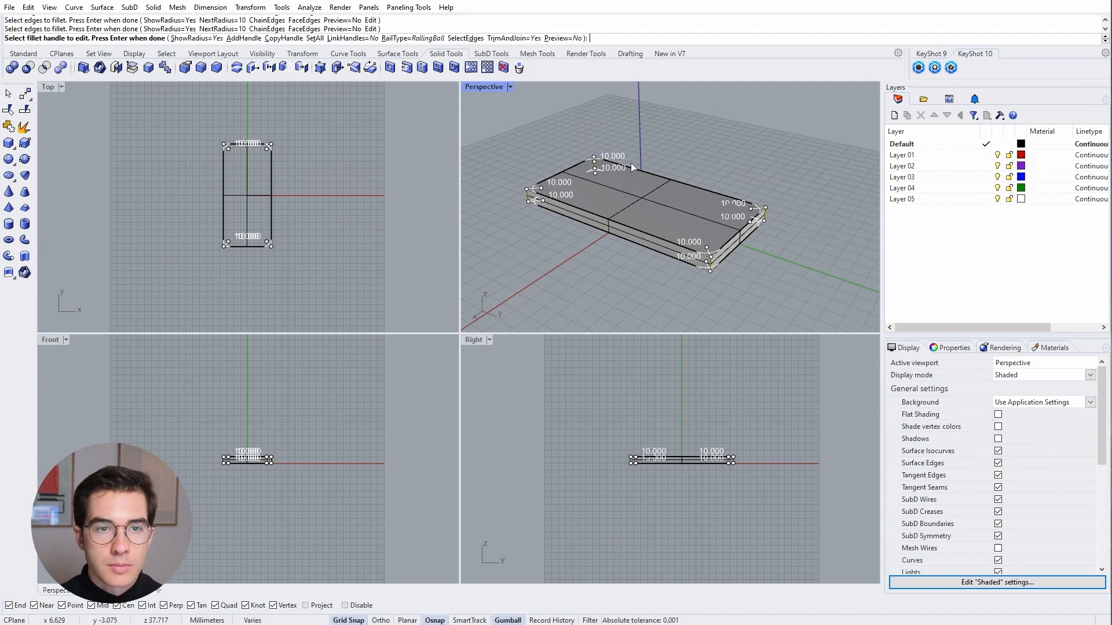
pyautogui.press('Enter')
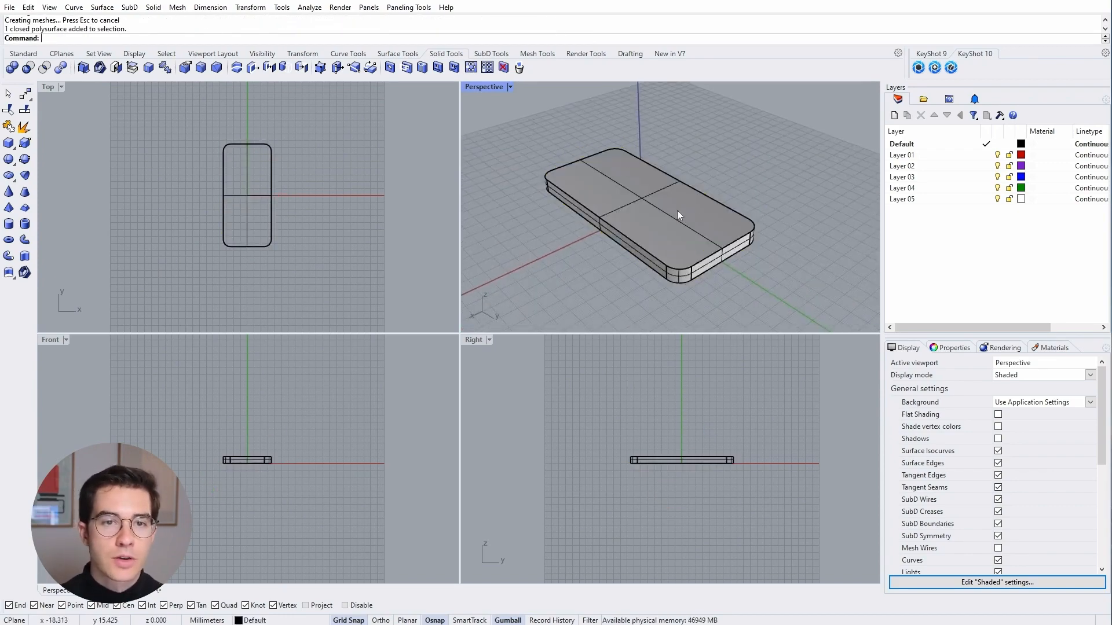
# - Rotate the rounded phone body to a 65° tilt
pyautogui.click(679, 216)
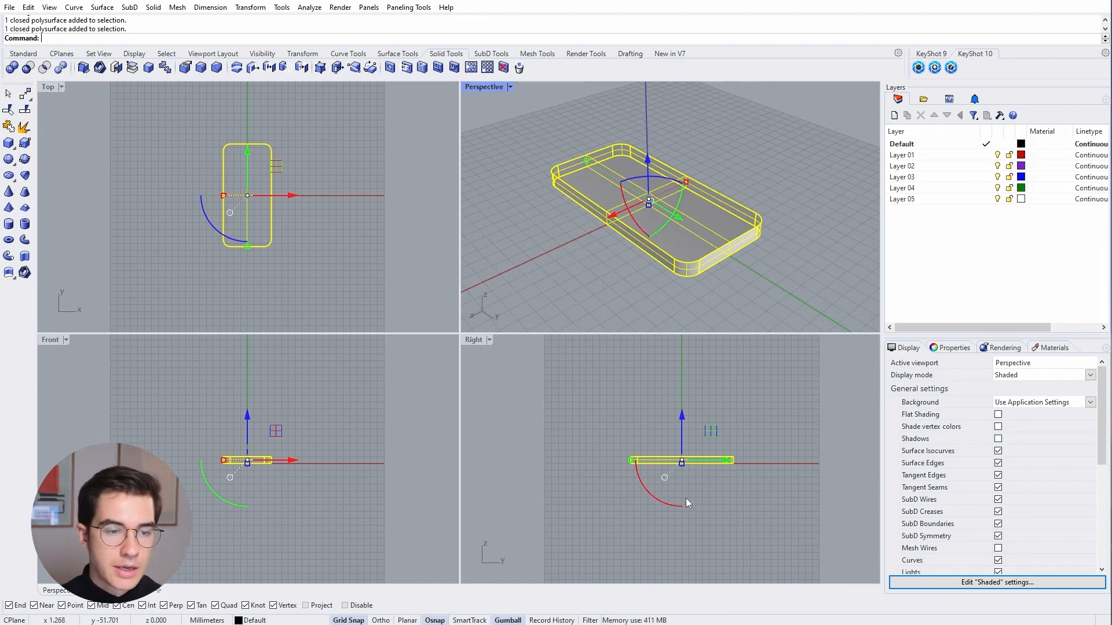
pyautogui.moveTo(556, 574)
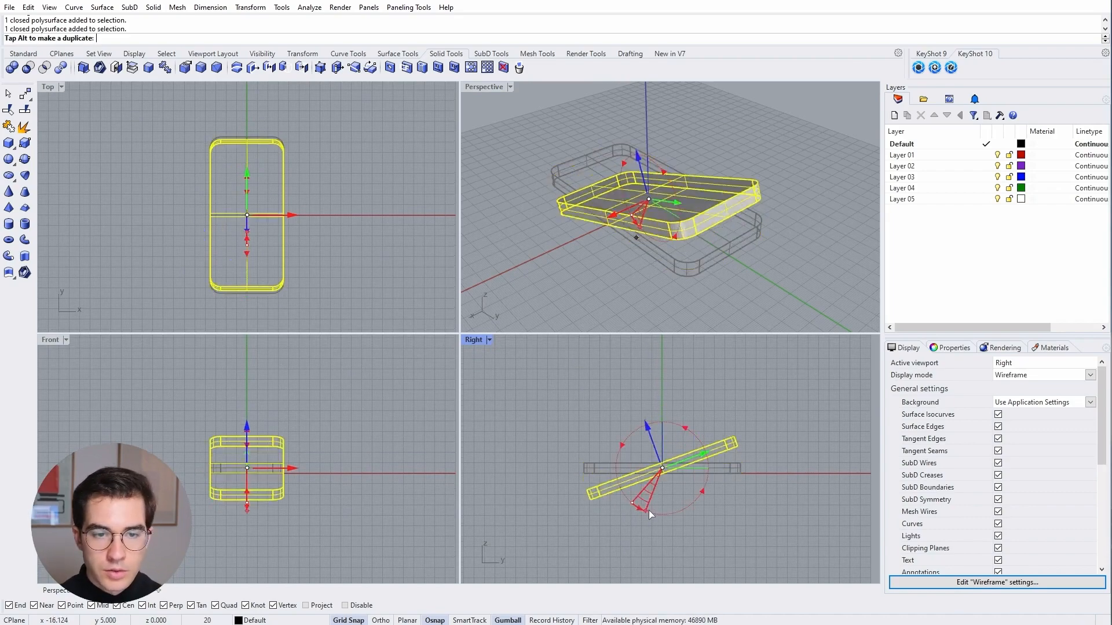
pyautogui.press('ctrl+z')
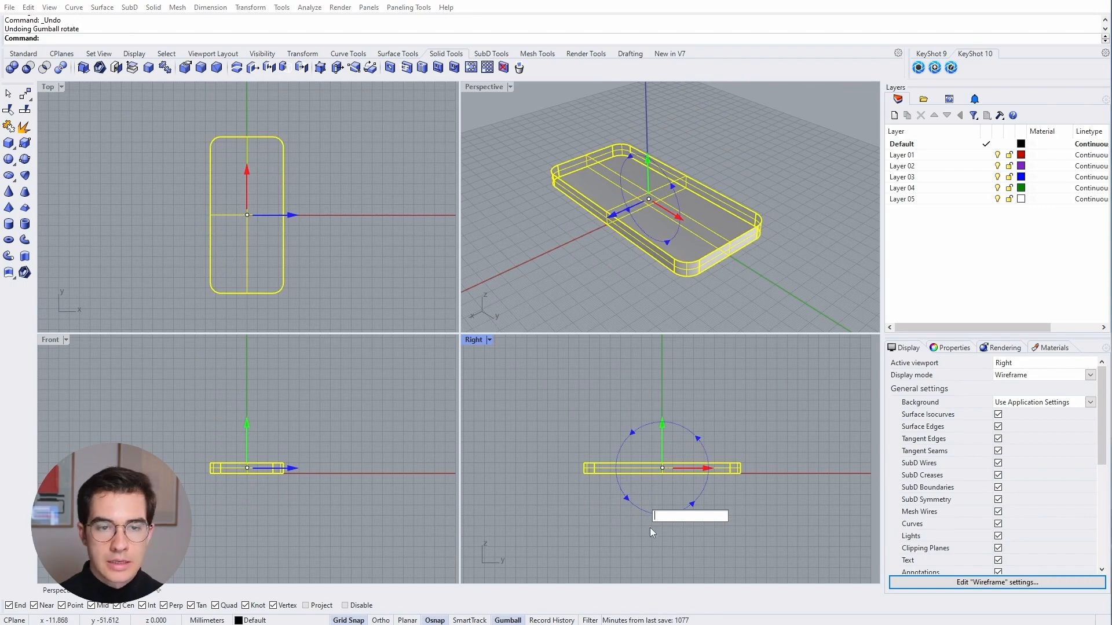
pyautogui.write('65')
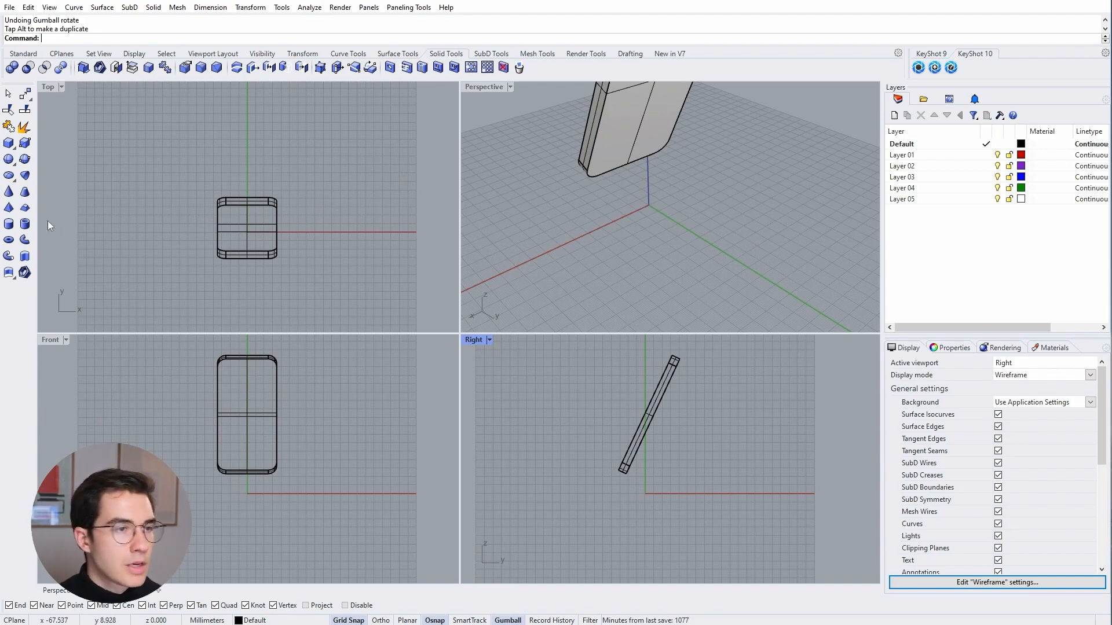
# - Create a one-directional cylinder at the origin as the phone dock
pyautogui.click(9, 223)
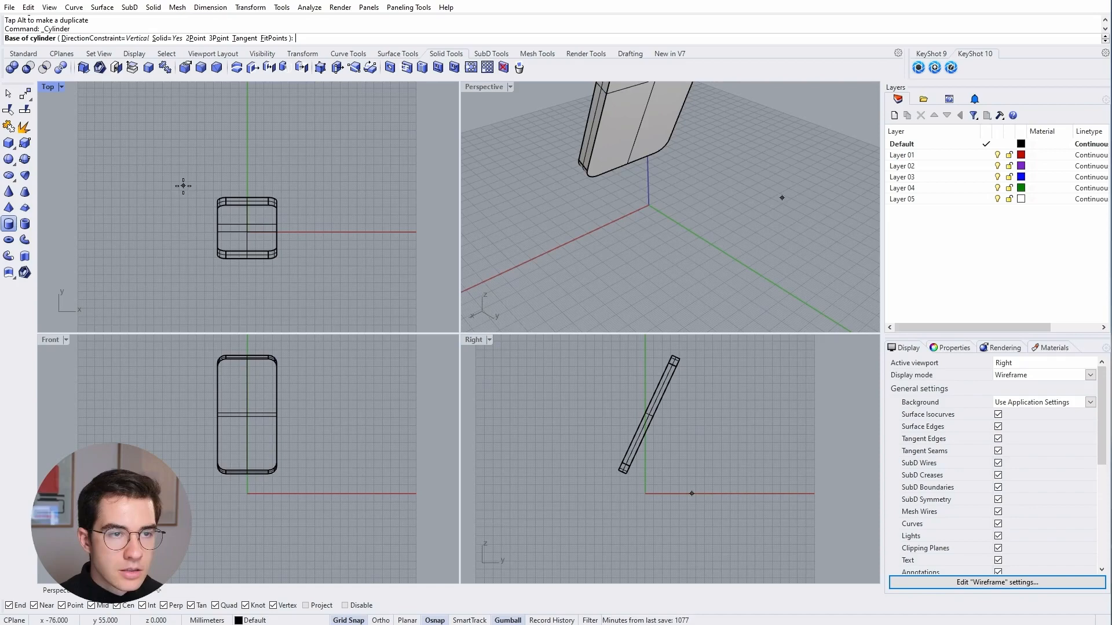
pyautogui.moveTo(359, 167)
pyautogui.write('0')
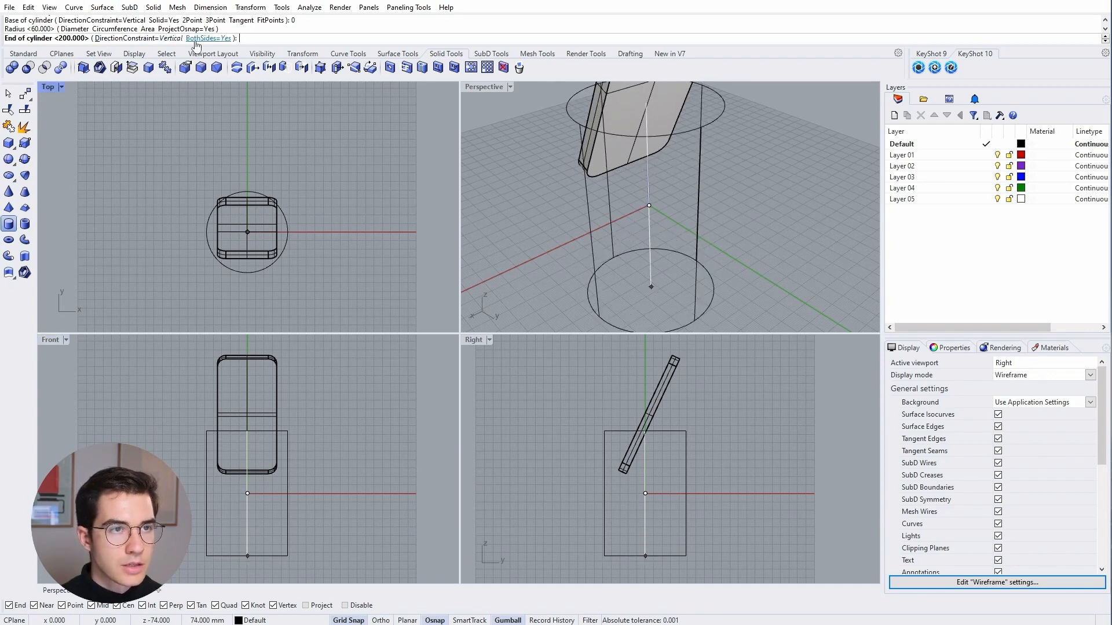
pyautogui.click(207, 38)
pyautogui.write('40')
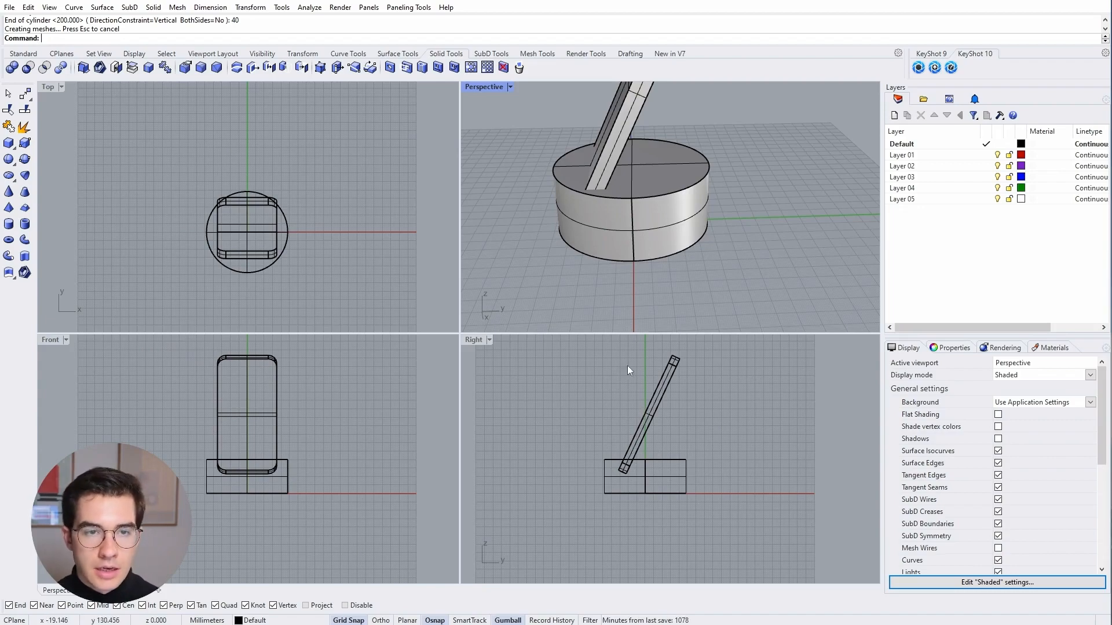
pyautogui.moveTo(610, 221)
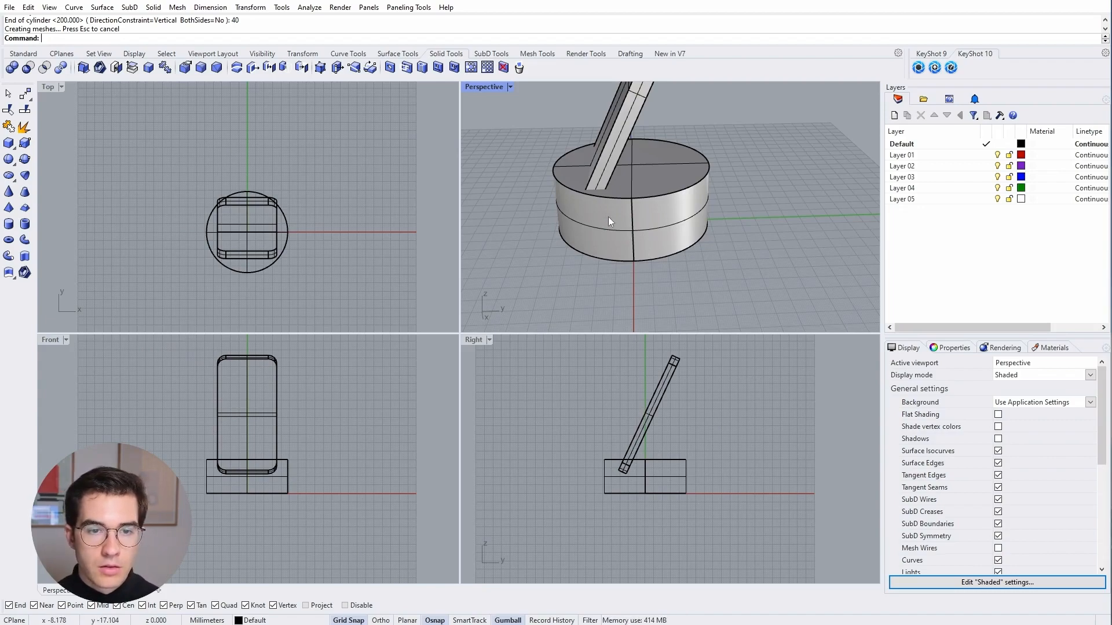
pyautogui.moveTo(605, 246)
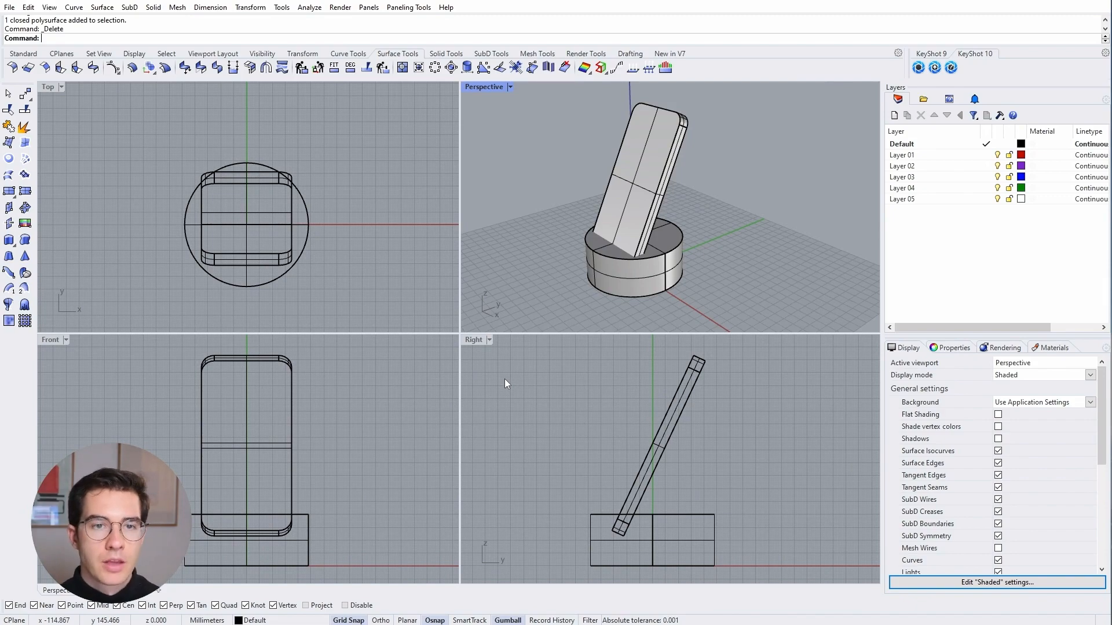
pyautogui.moveTo(549, 194)
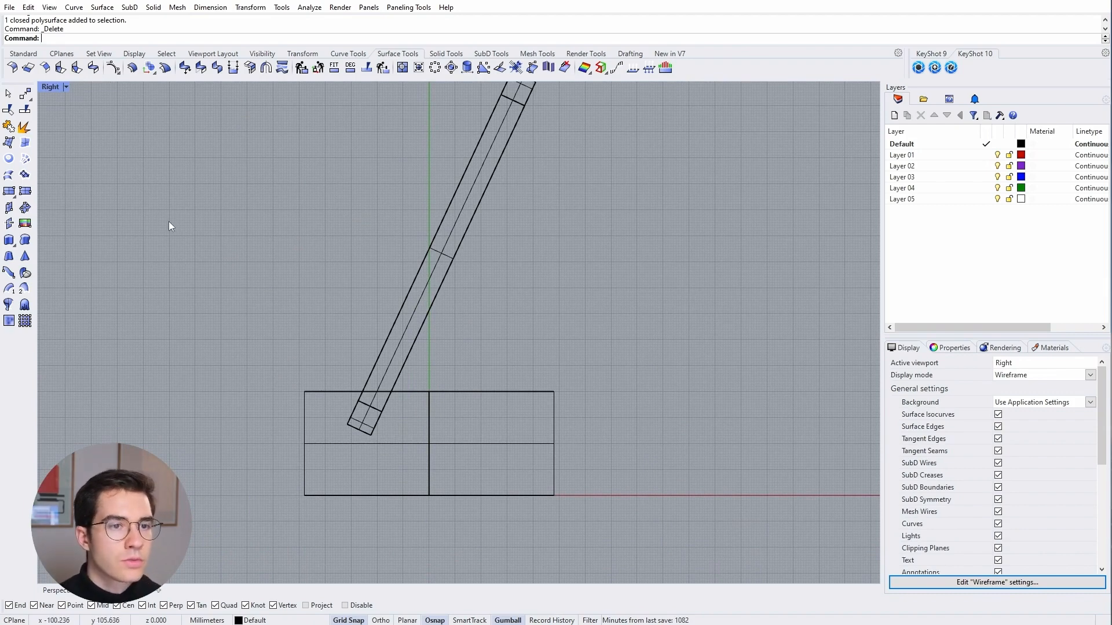
pyautogui.moveTo(335, 144)
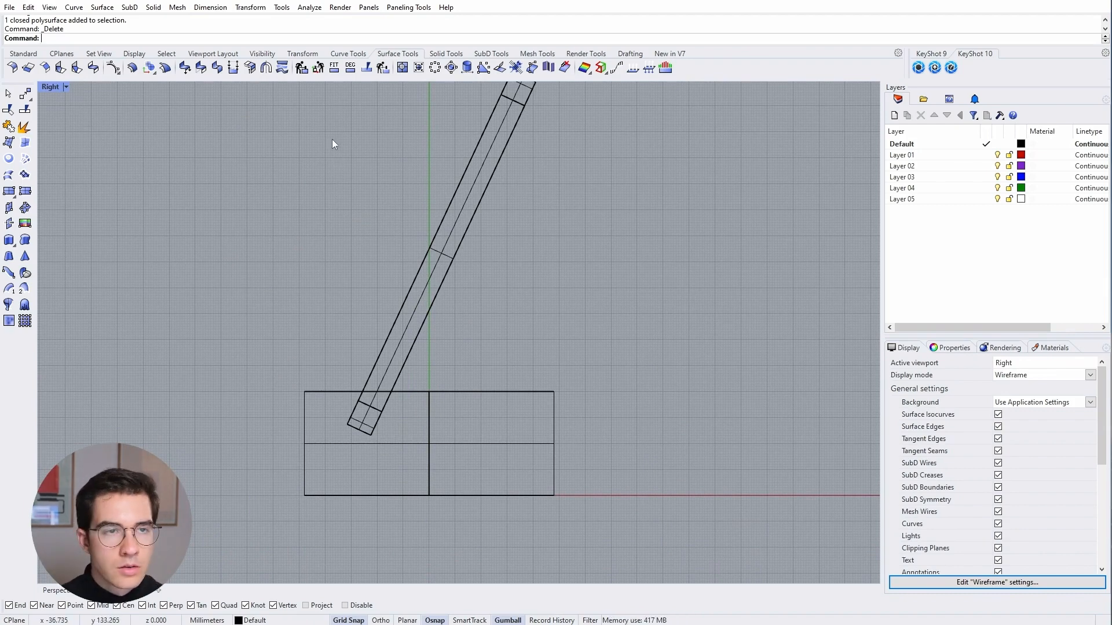
# - Maximize the Right viewport to show the tilted phone and dock
pyautogui.click(347, 54)
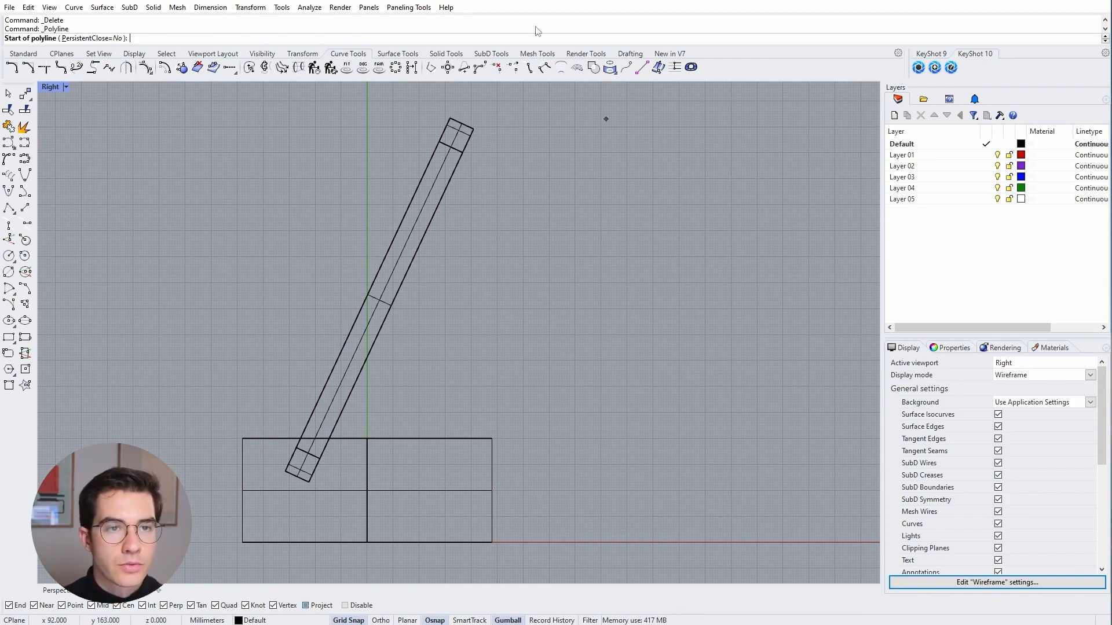
# - Trace the tilted phone's side profile with a polyline through the dock
pyautogui.click(449, 119)
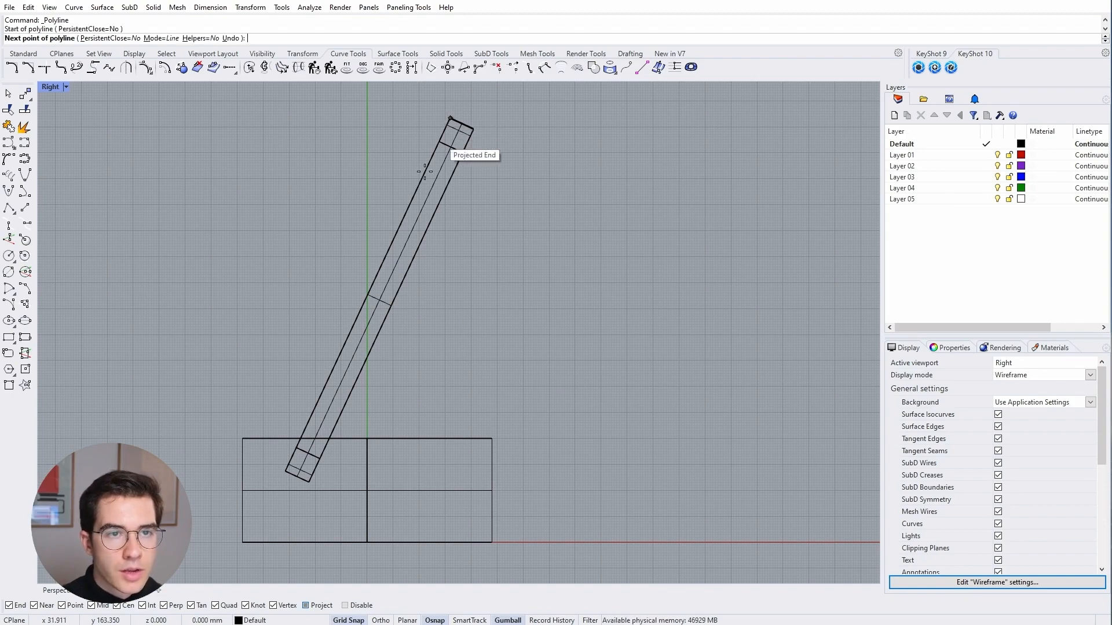
pyautogui.click(454, 303)
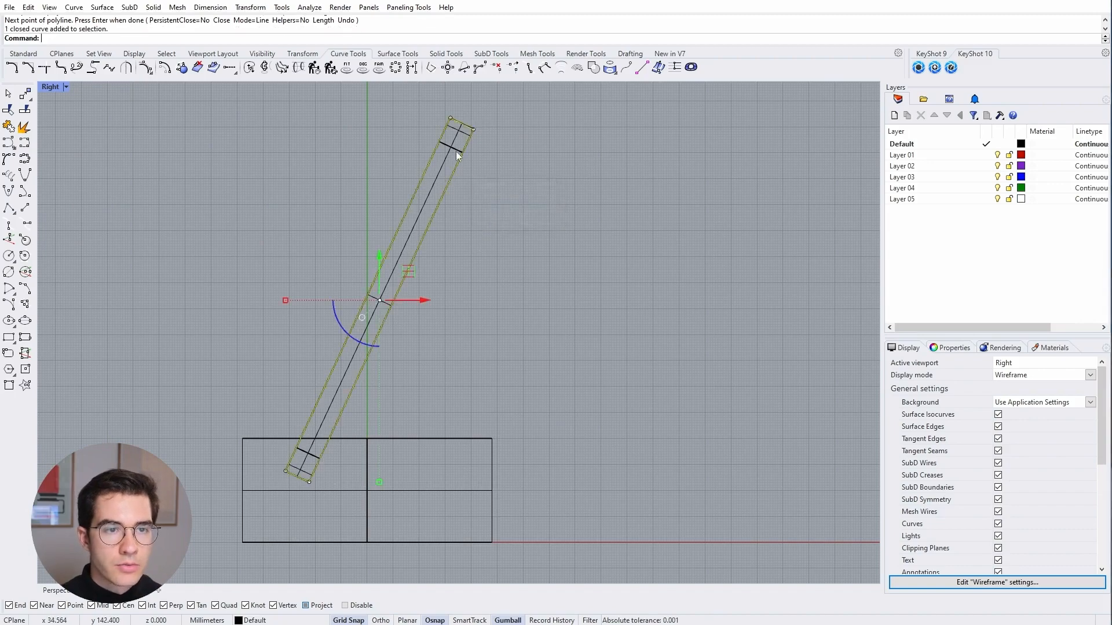
pyautogui.moveTo(449, 281)
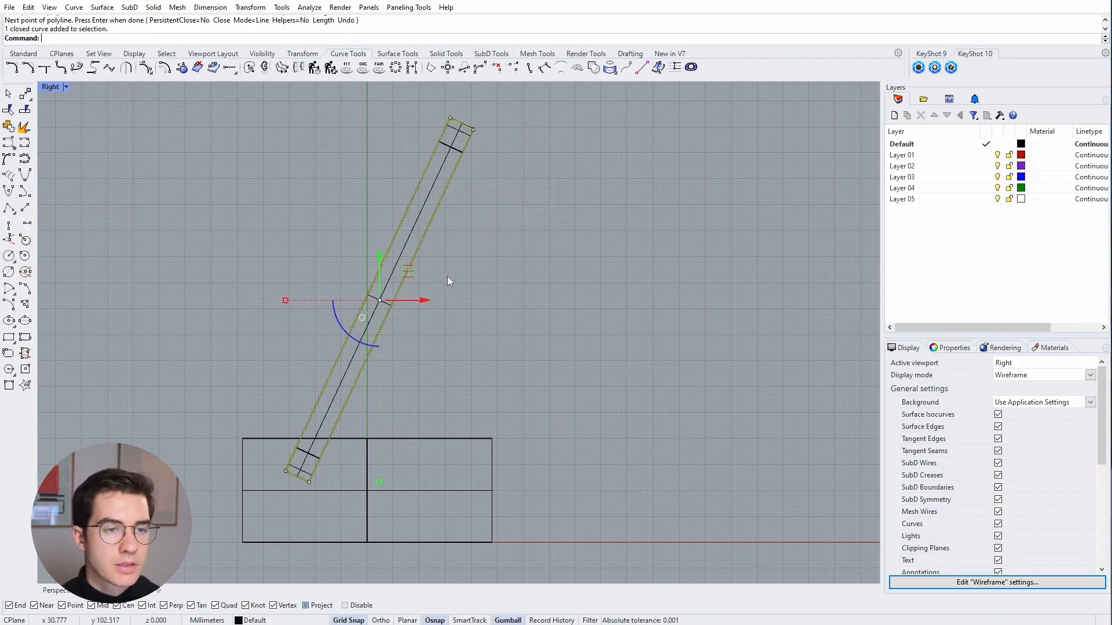
pyautogui.moveTo(86, 247)
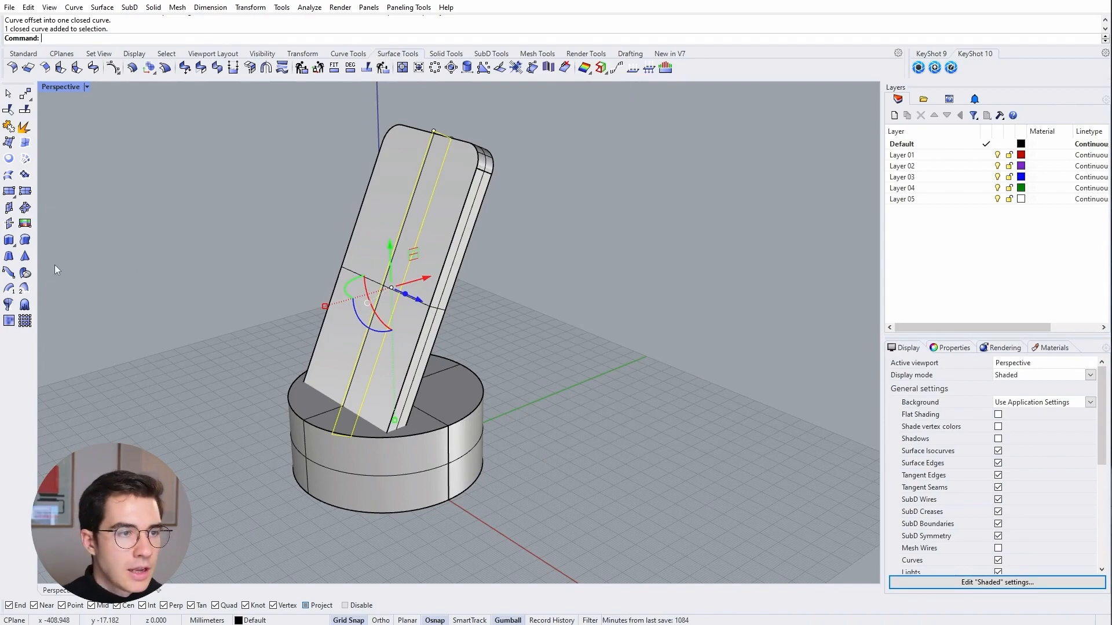
pyautogui.moveTo(9, 240)
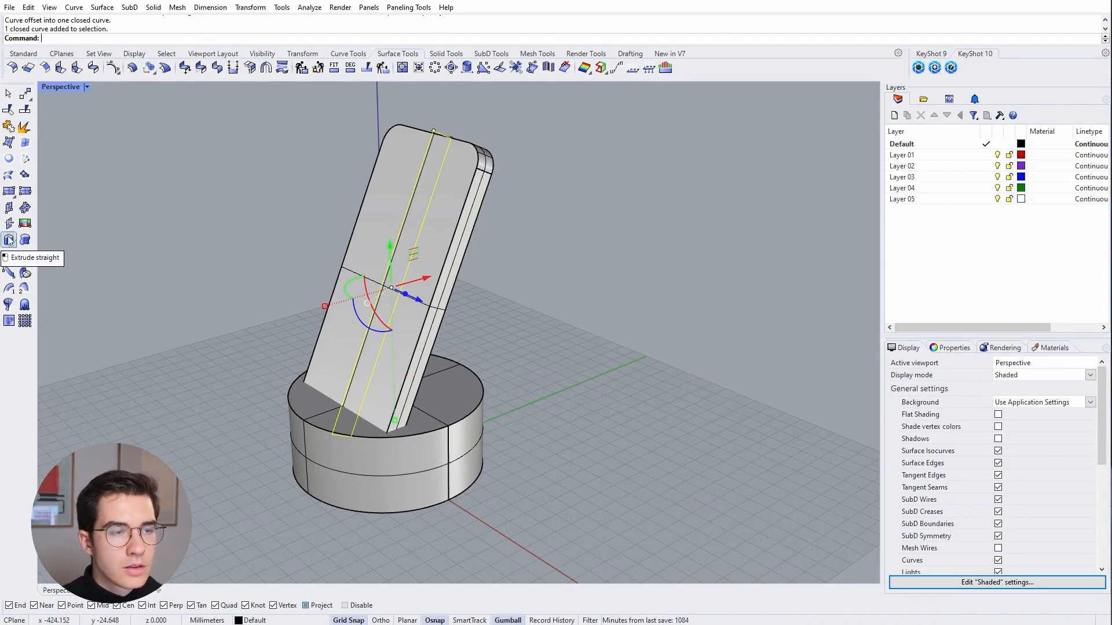
# - Extrude the offset outline into a solid slab on both sides
pyautogui.click(9, 239)
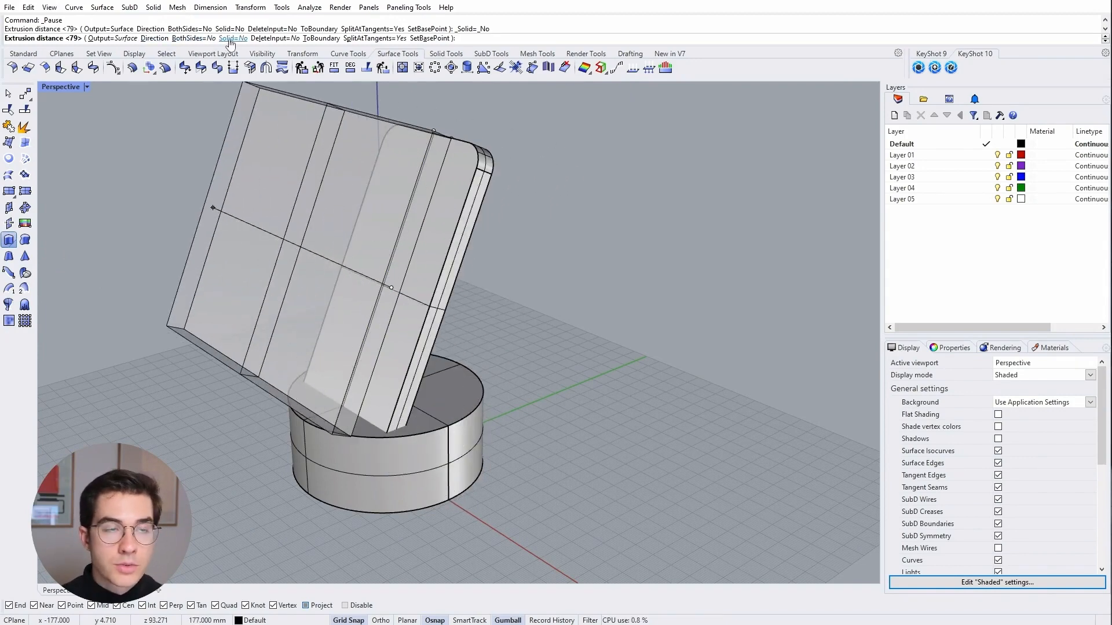
pyautogui.click(232, 38)
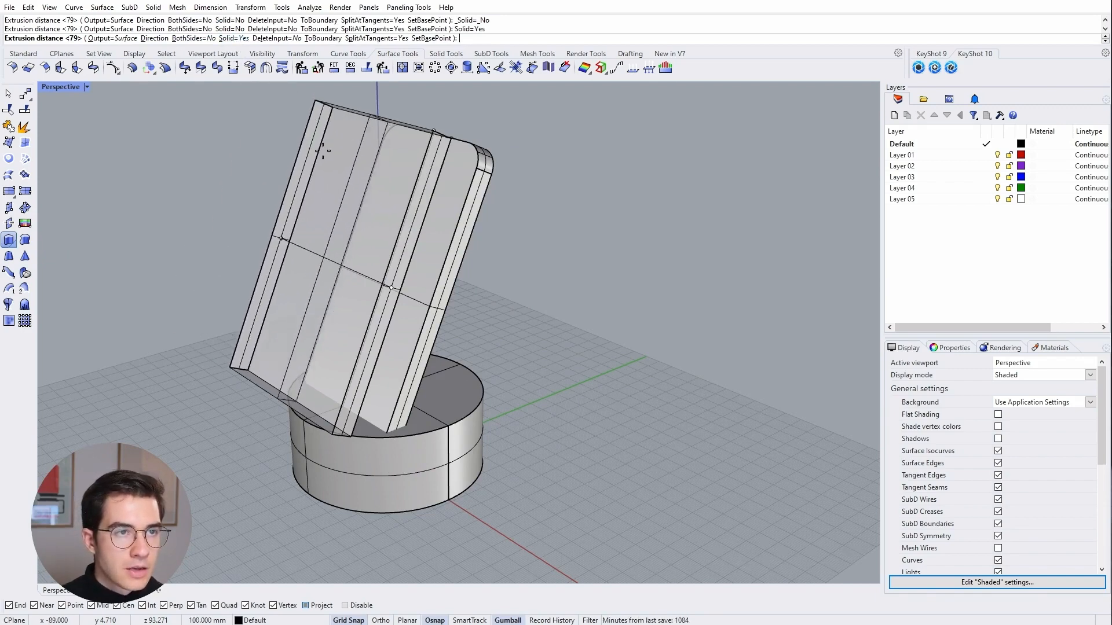
pyautogui.click(190, 38)
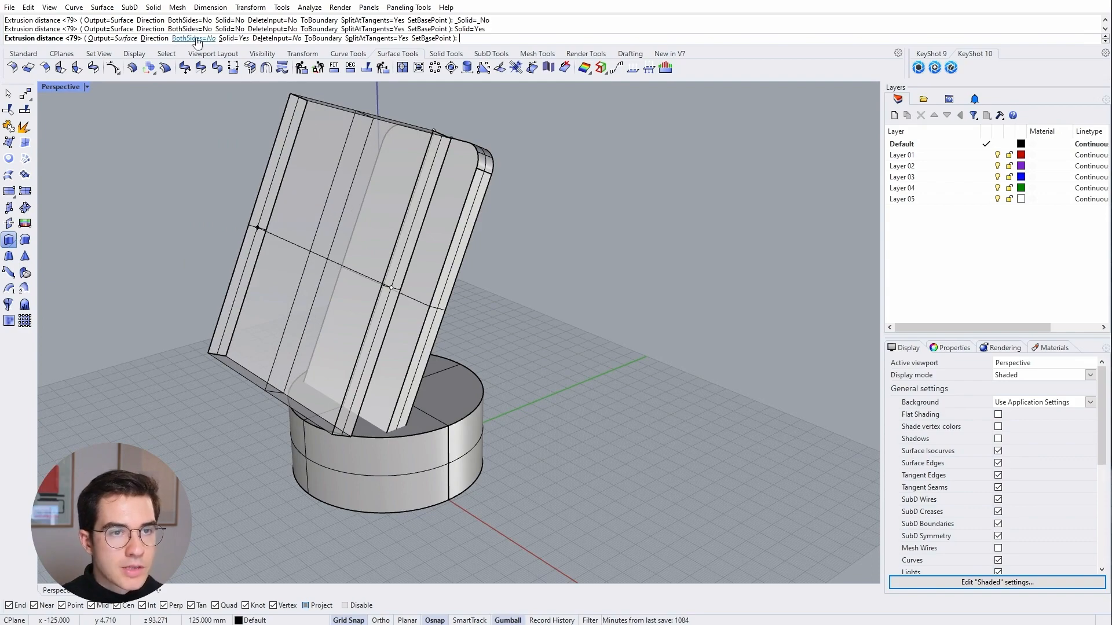
pyautogui.click(188, 38)
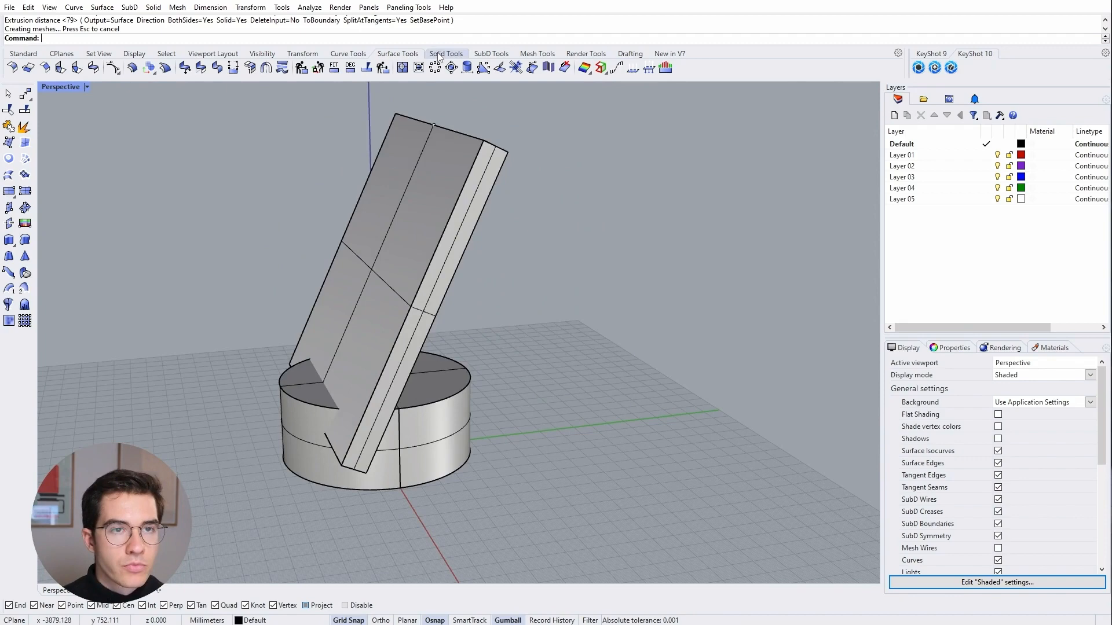
pyautogui.moveTo(31, 68)
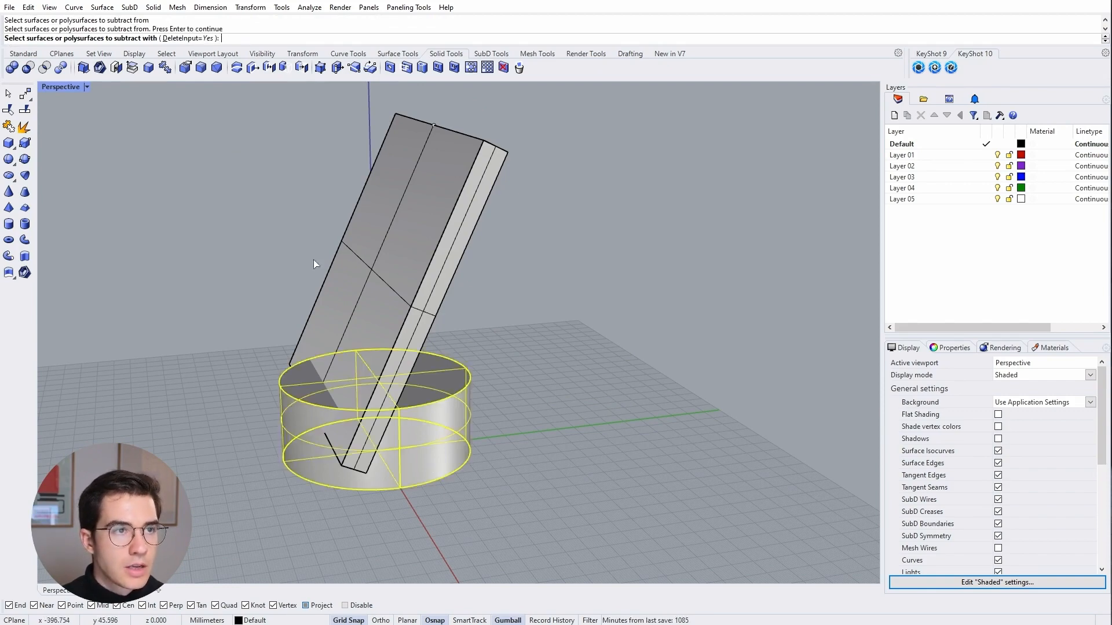
pyautogui.moveTo(353, 267)
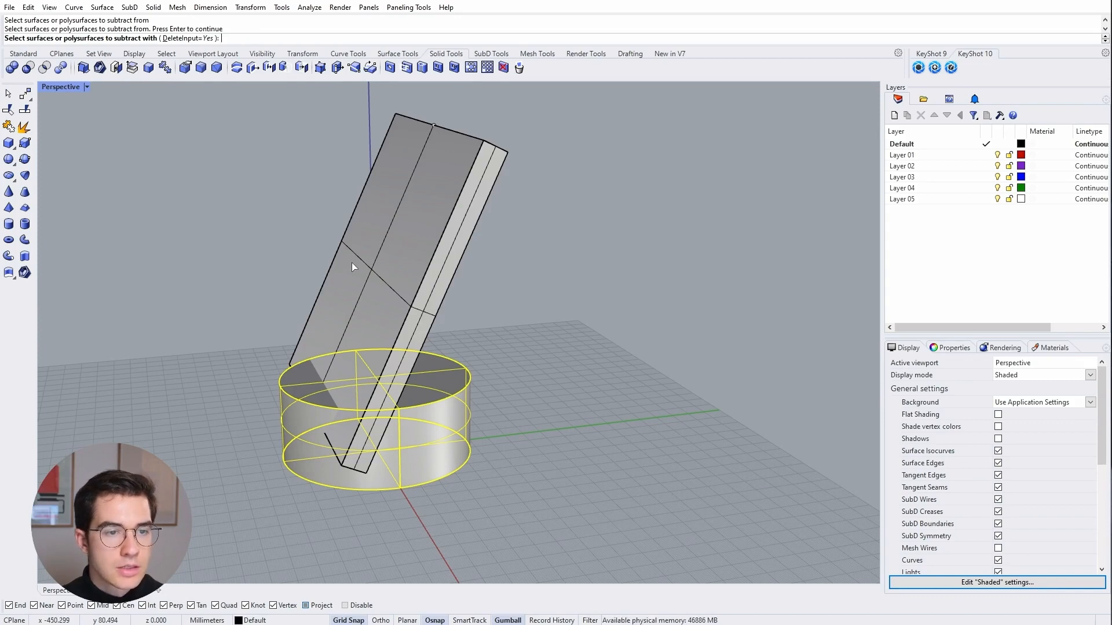
# - Subtract the slab from the dock cylinder to cut the tilted slot
pyautogui.click(353, 267)
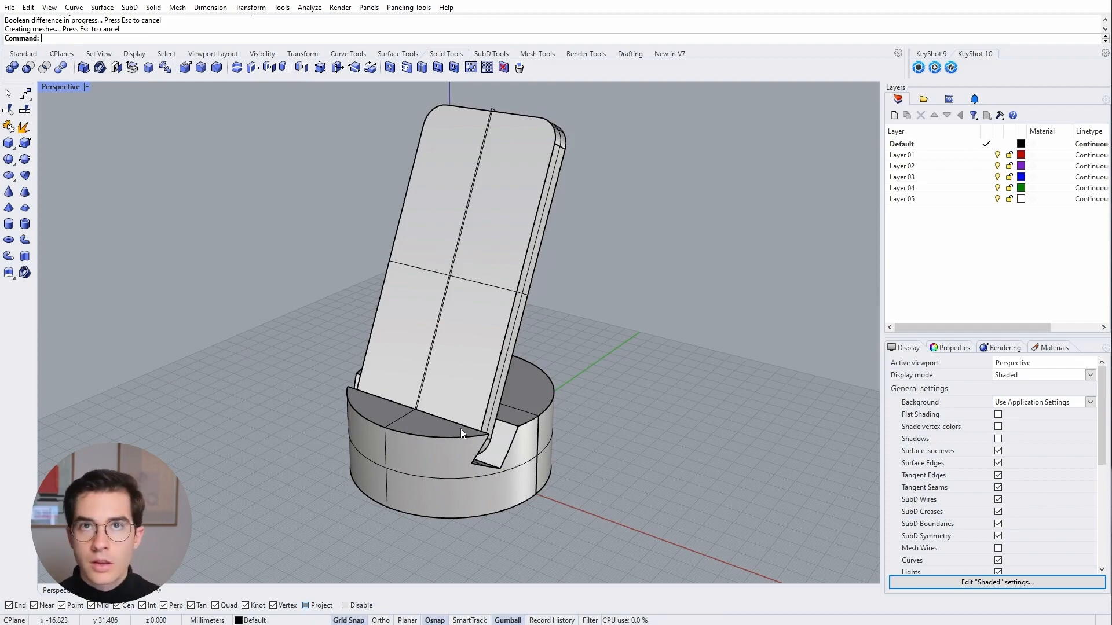
pyautogui.moveTo(504, 489)
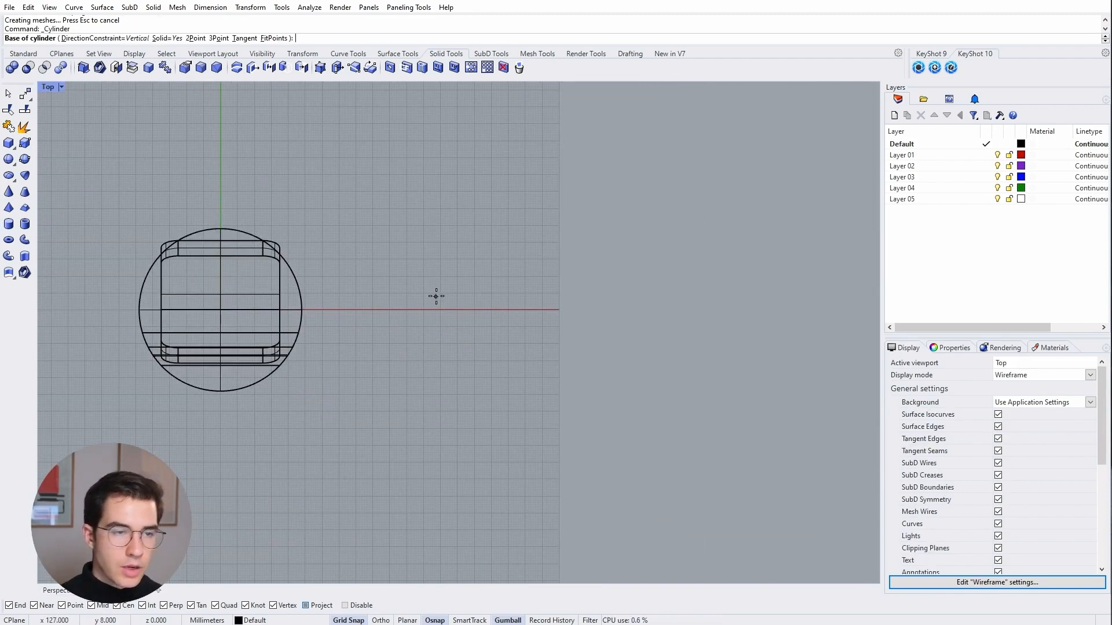
# - Create a cylinder of radius 35 centred on the dock
pyautogui.click(220, 311)
pyautogui.write('0')
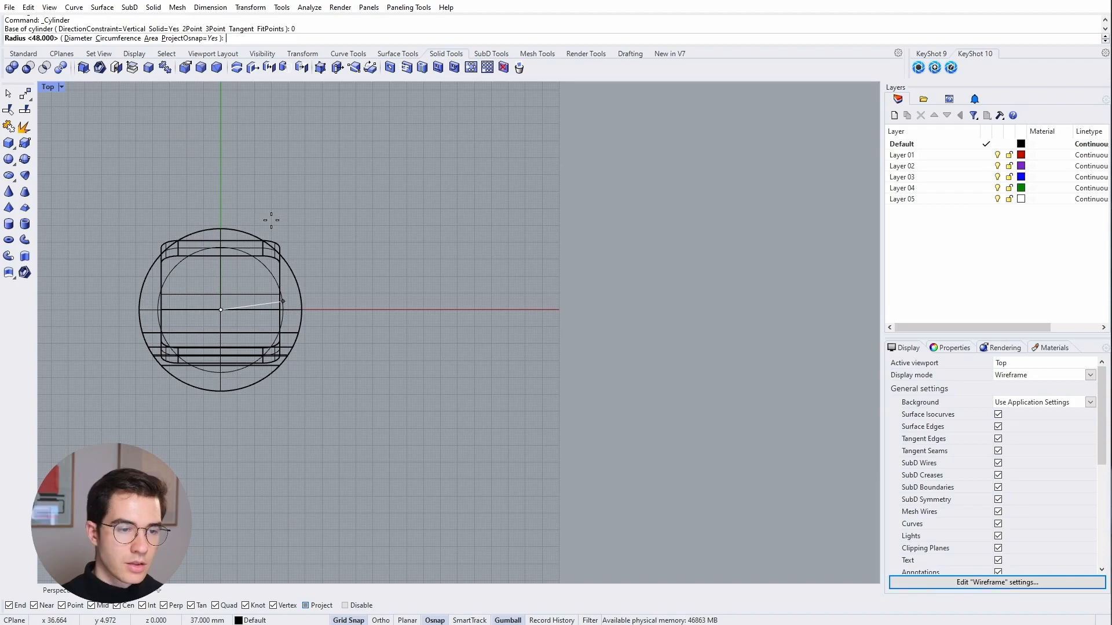
pyautogui.write('35')
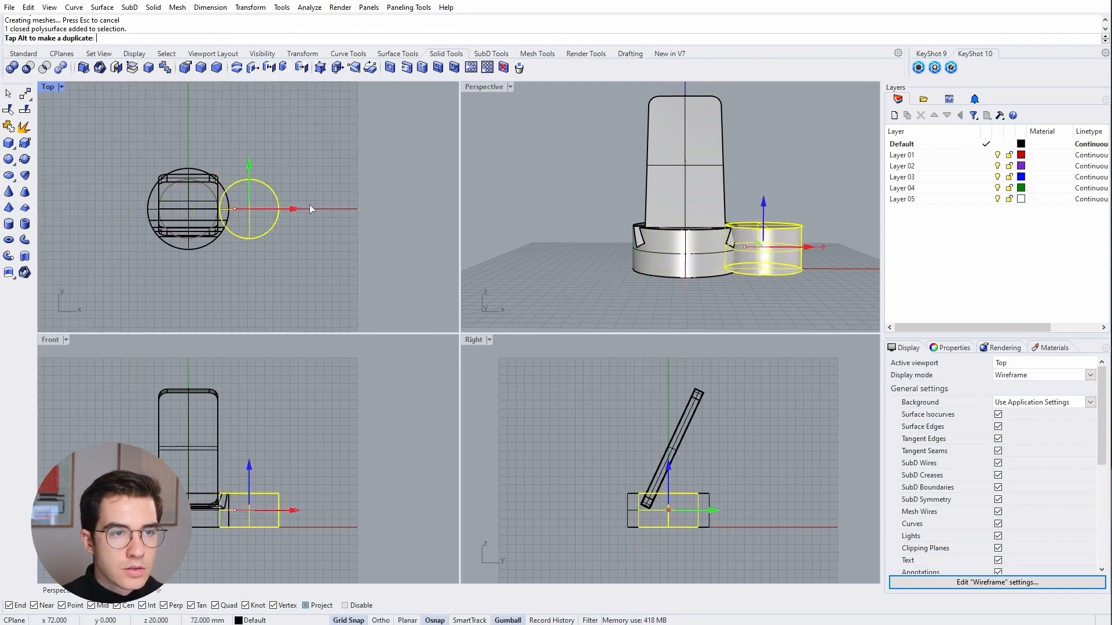
# - Move the new cylinder 200 mm along X and copy the phone onto it
pyautogui.press('ctrl+z')
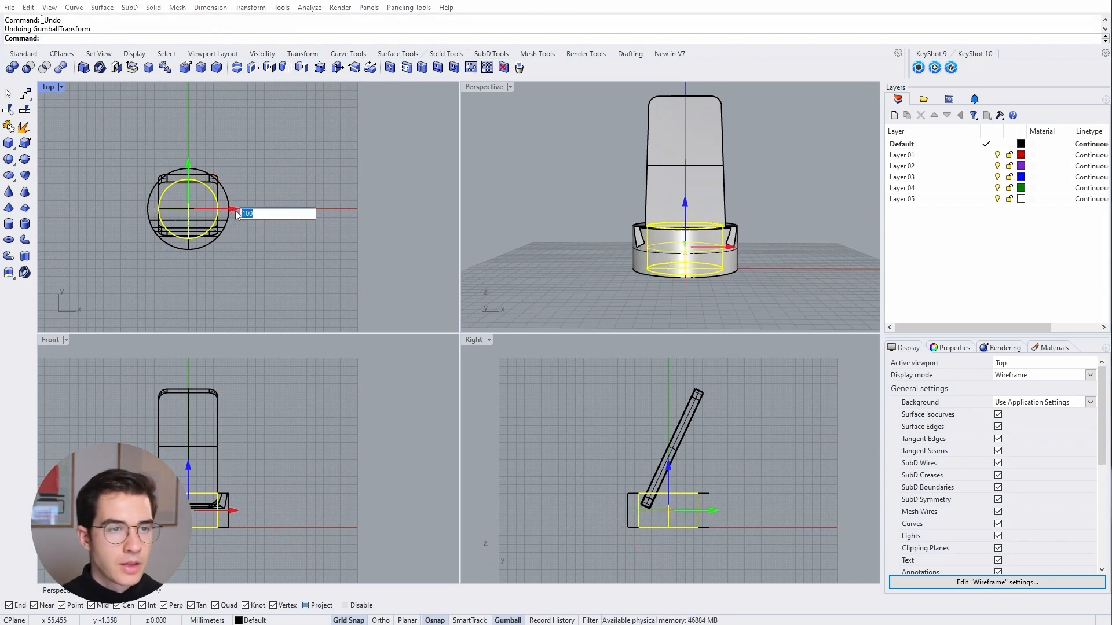
pyautogui.write('200')
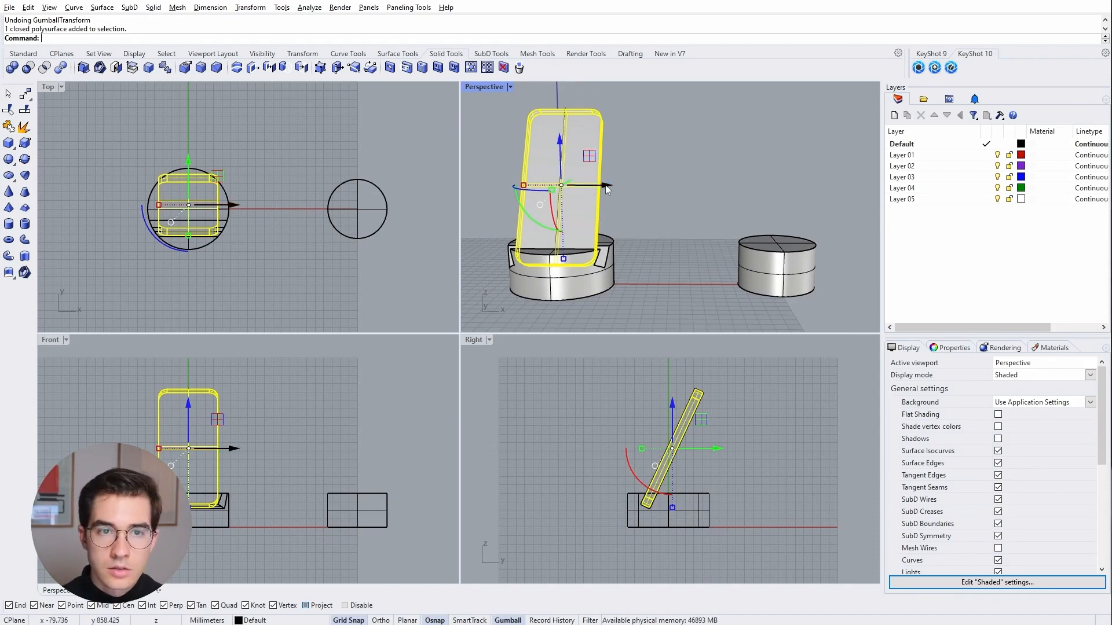
pyautogui.moveTo(564, 185); pyautogui.dragTo(610, 186)
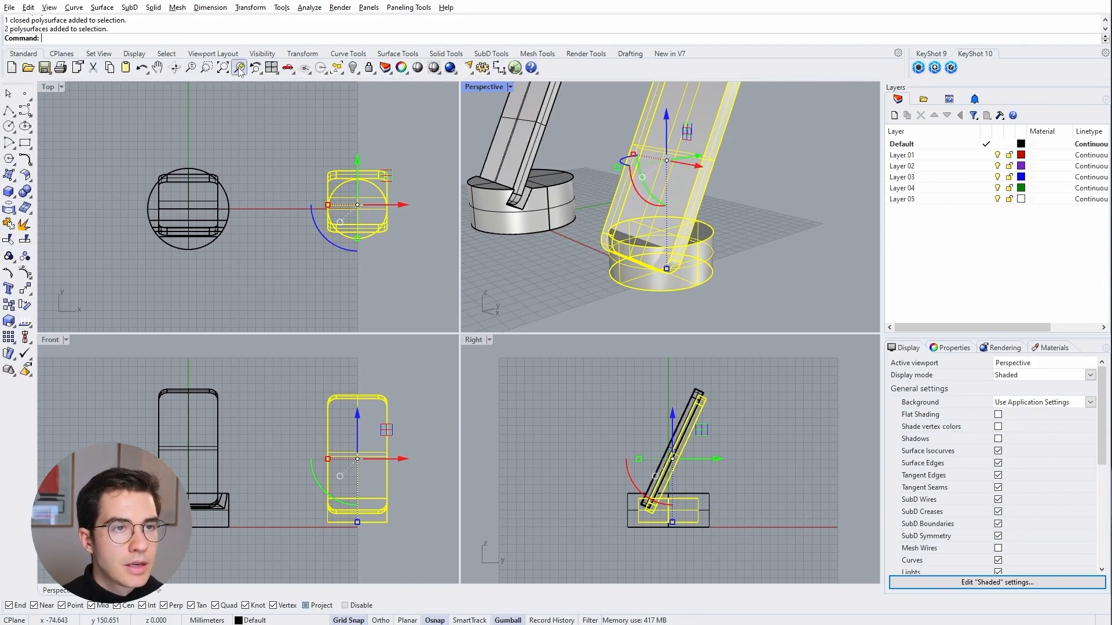
# - Isolate the selected phone copy and small cylinder so everything else is hidden
pyautogui.click(353, 68)
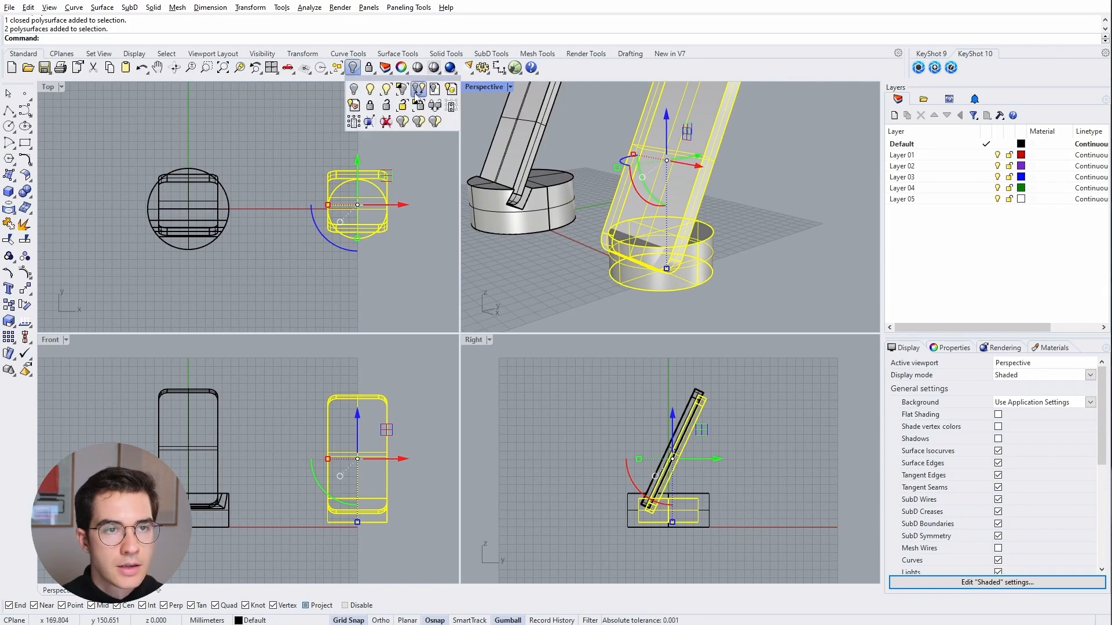
pyautogui.moveTo(401, 90)
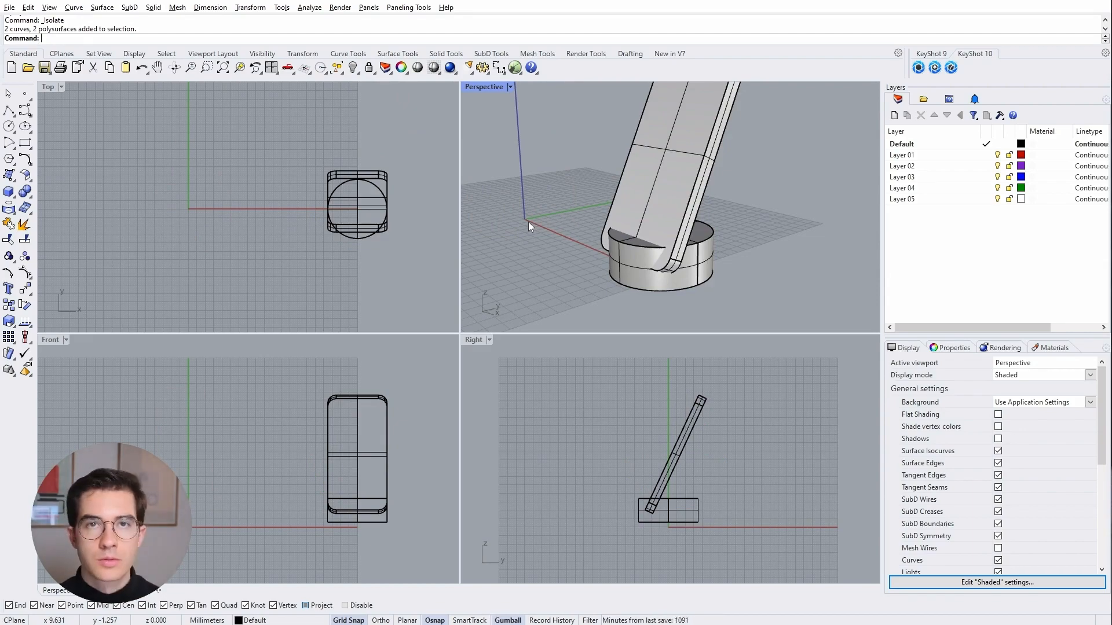
pyautogui.moveTo(672, 444)
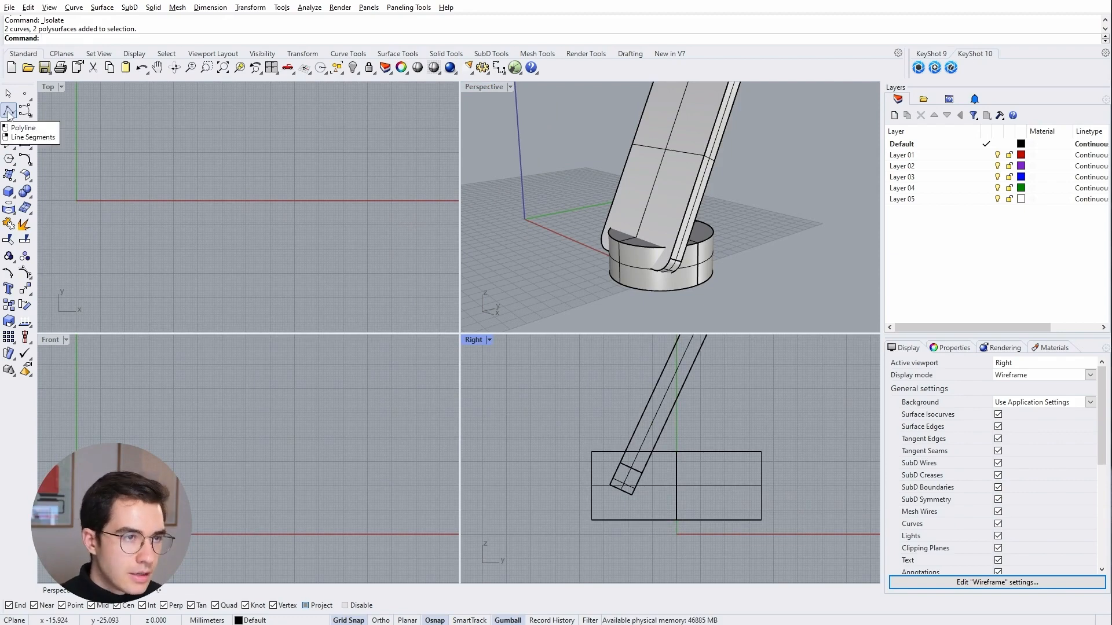
# - Start a polyline outline around the phone copy's lower end in the Right view
pyautogui.click(8, 109)
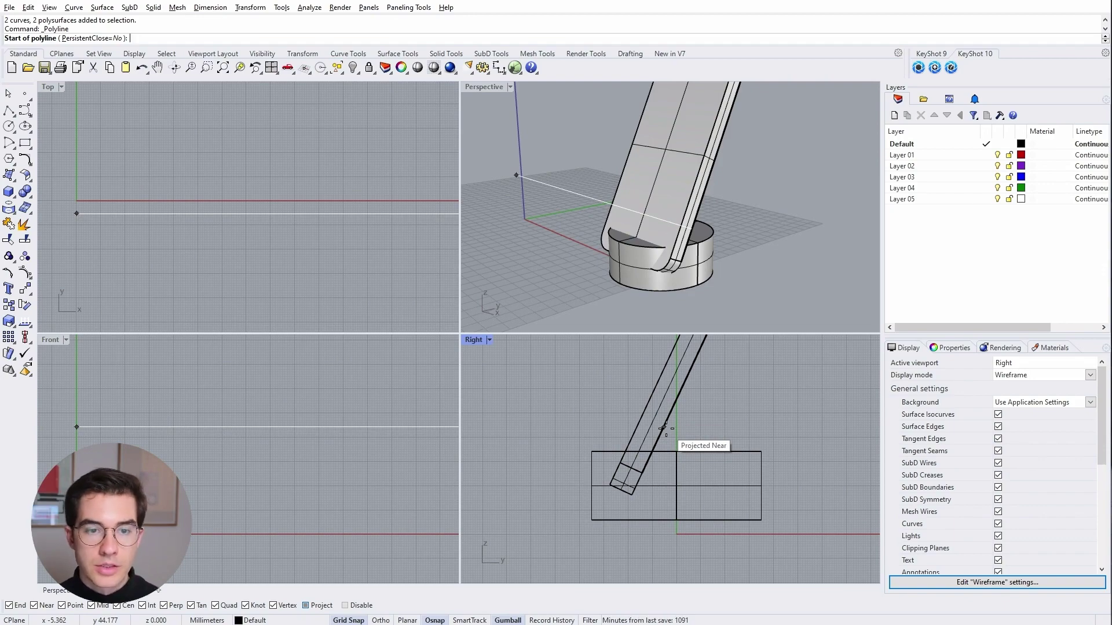
pyautogui.click(76, 244)
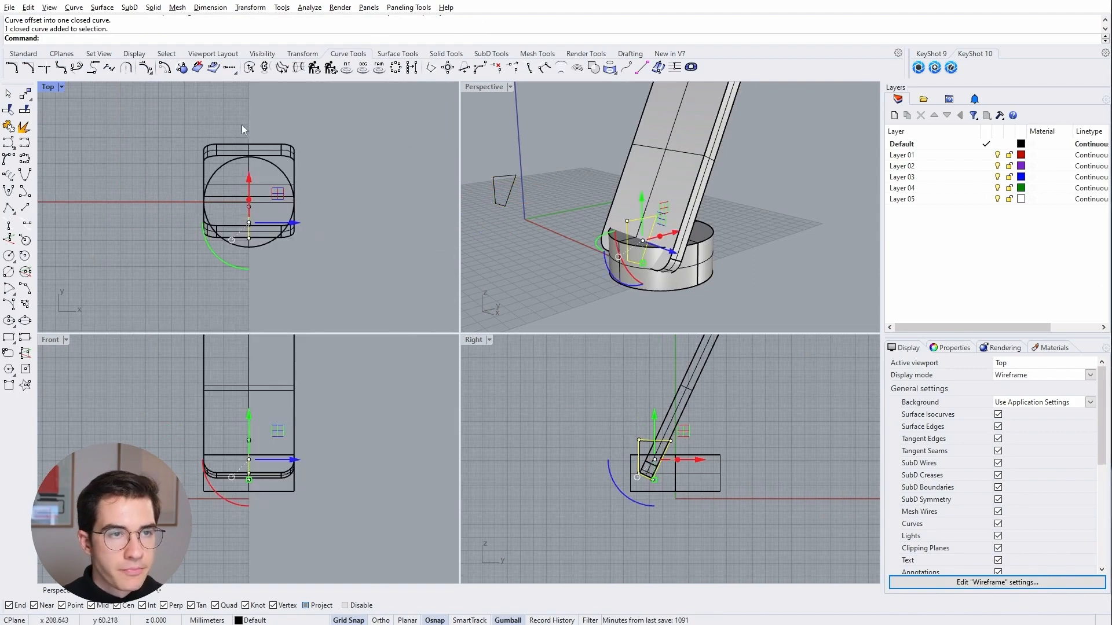
# - Extrude the closed outline into a solid cutter block on both sides
pyautogui.click(397, 53)
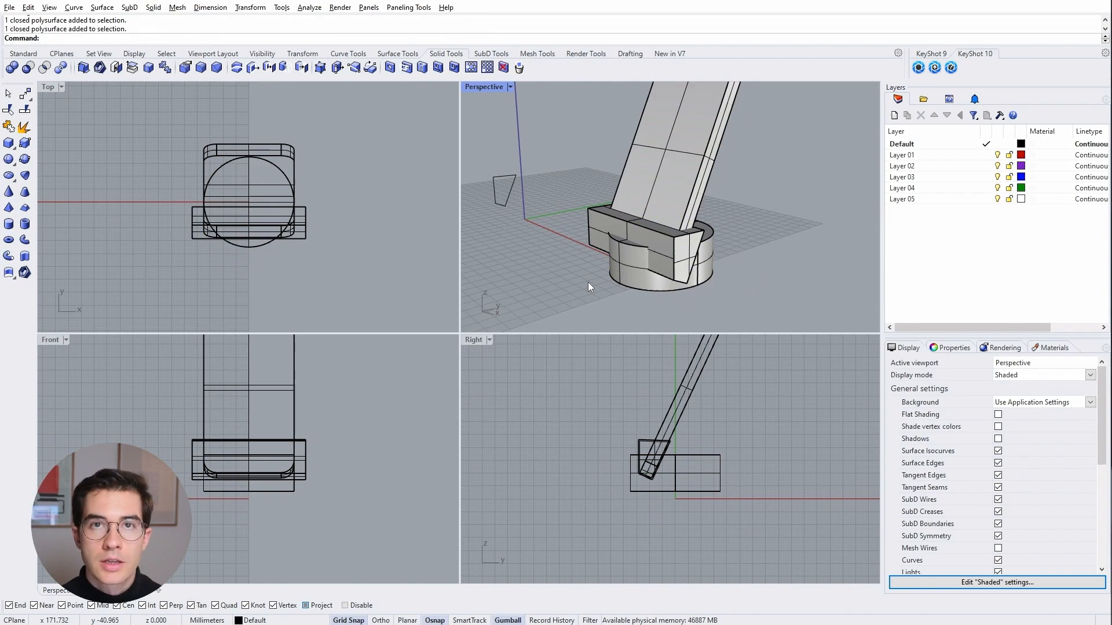
pyautogui.moveTo(26, 70)
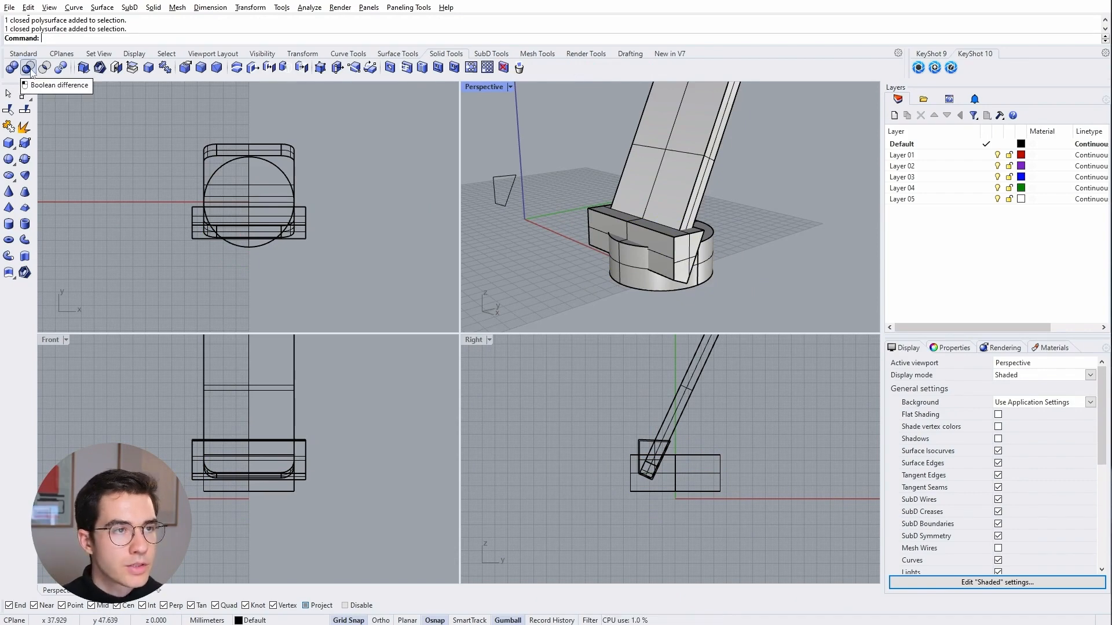
# - Start Boolean Difference and pick the small cylinder as the solid to cut
pyautogui.click(30, 68)
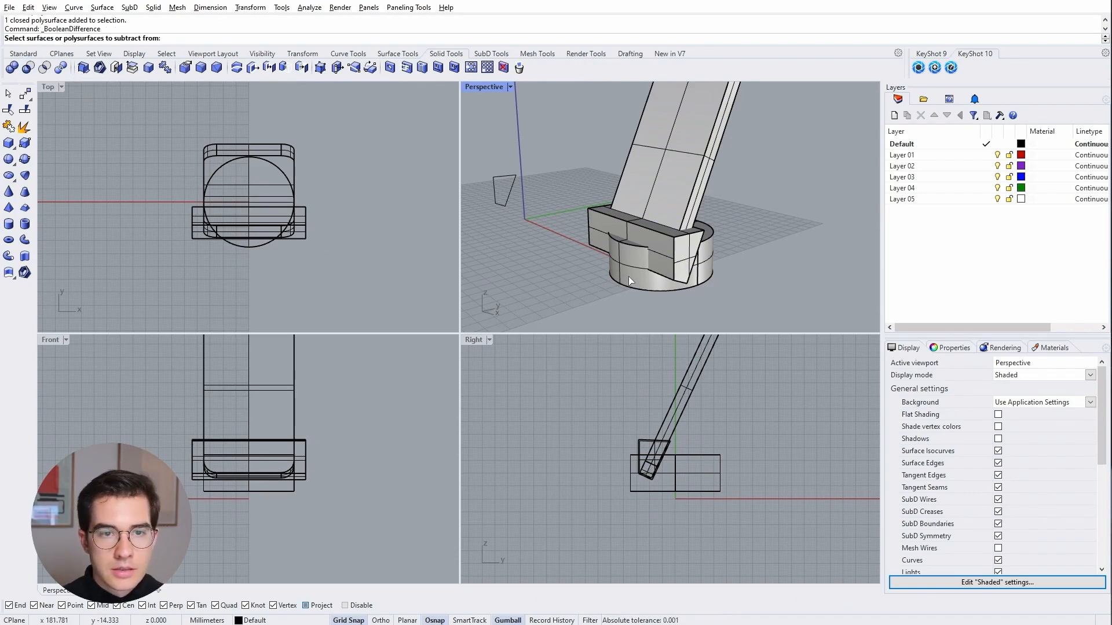
pyautogui.click(652, 262)
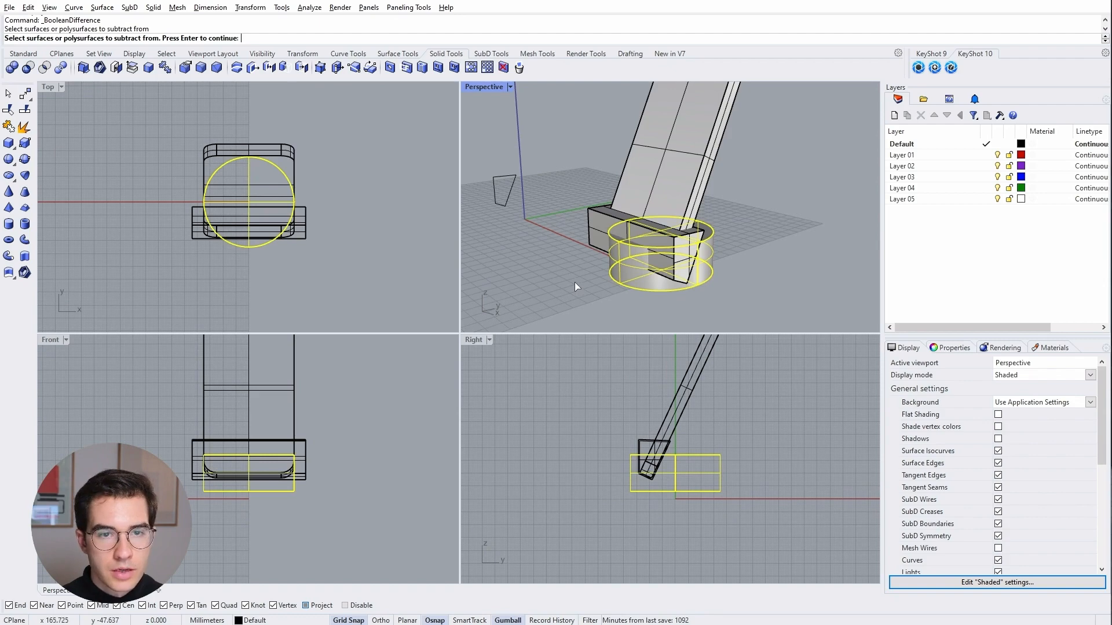